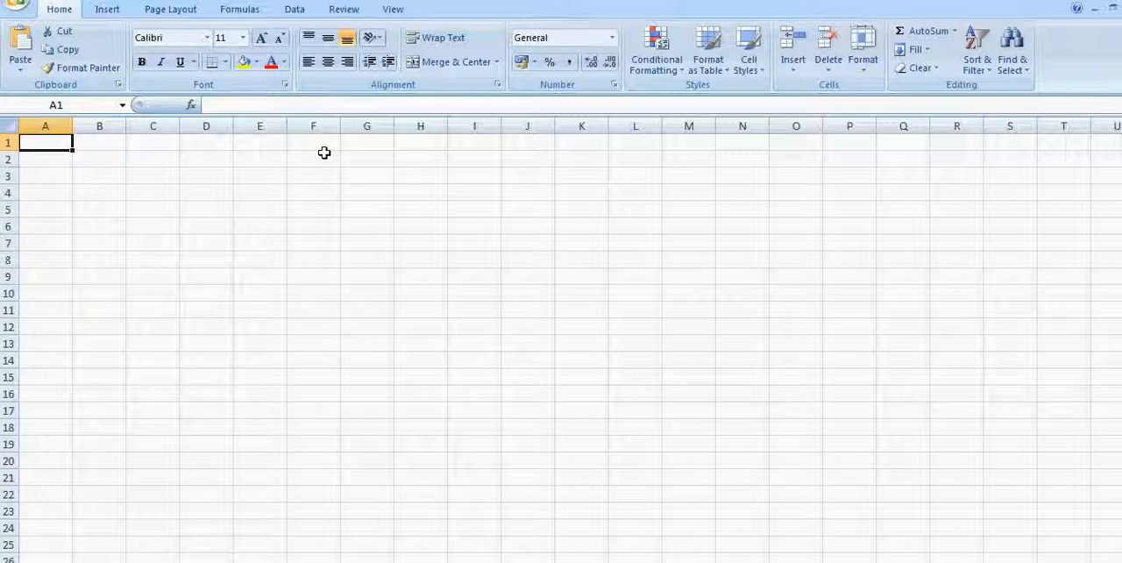
mouse_move(381, 550)
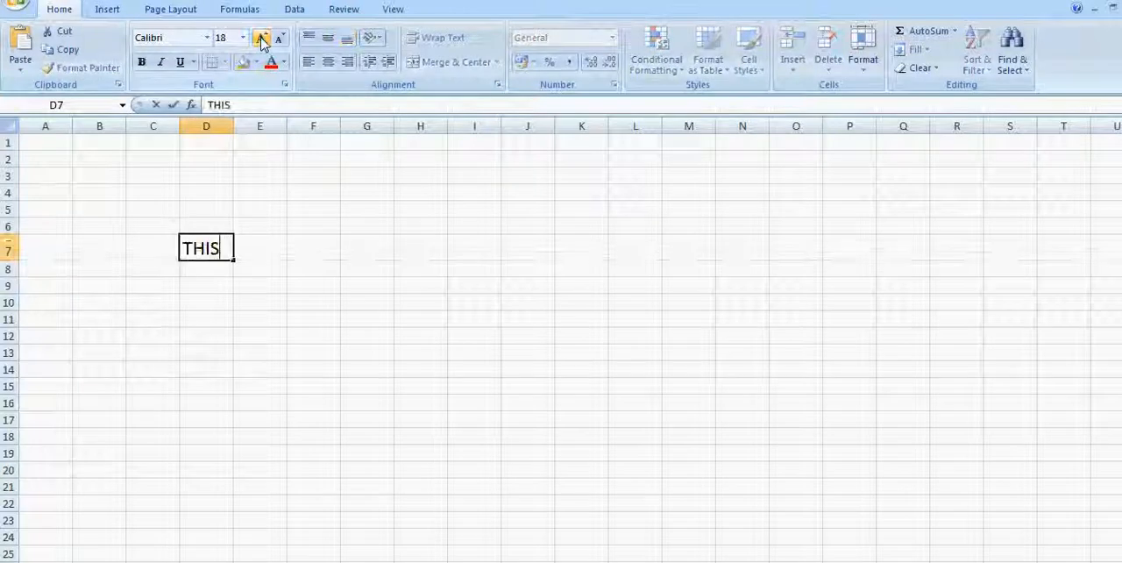
- Complete 'THIS IS SAMPLE EXCEL SPREADSHEET.' in D7 and write 'This Spreadsheet will be locked.' in D9
type("IS SAMPLE EXCEL SPRE")
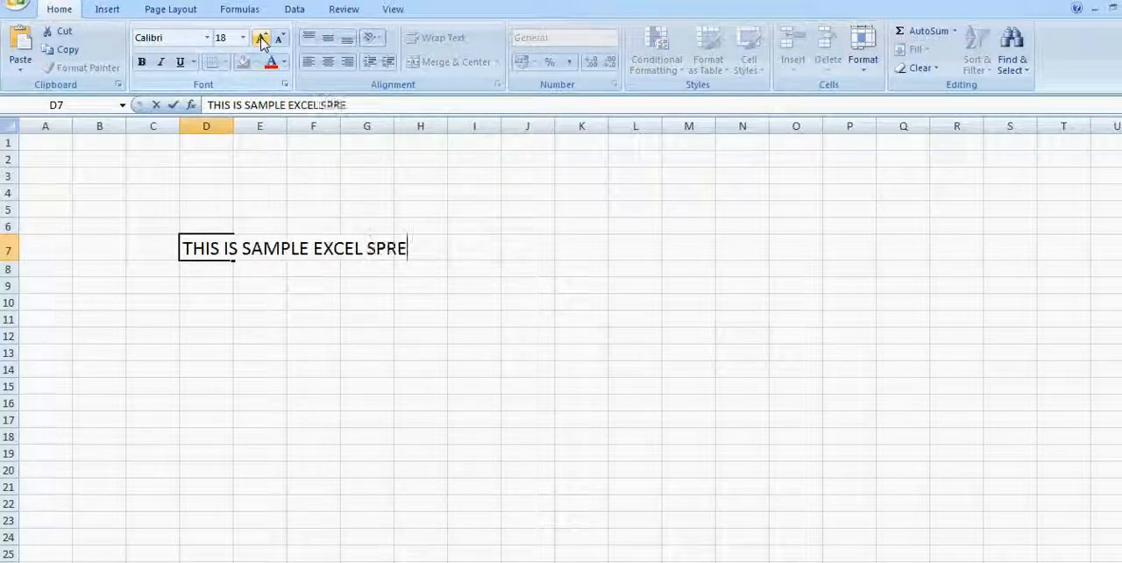
type("EDSHEET,")
left_click(206, 286)
type("This is")
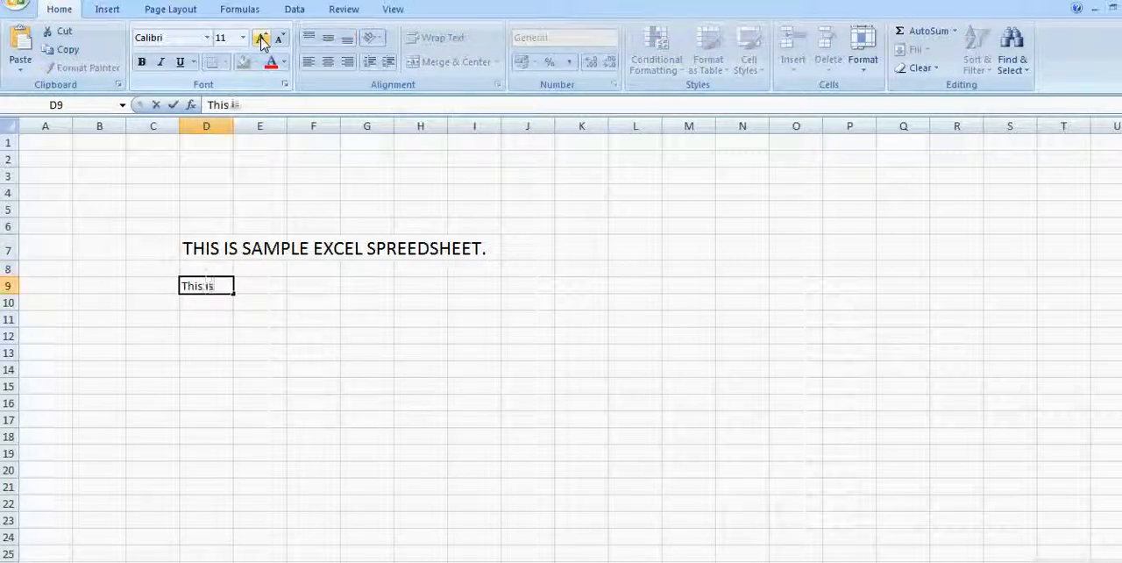
type("Spreedsheet will be locked.")
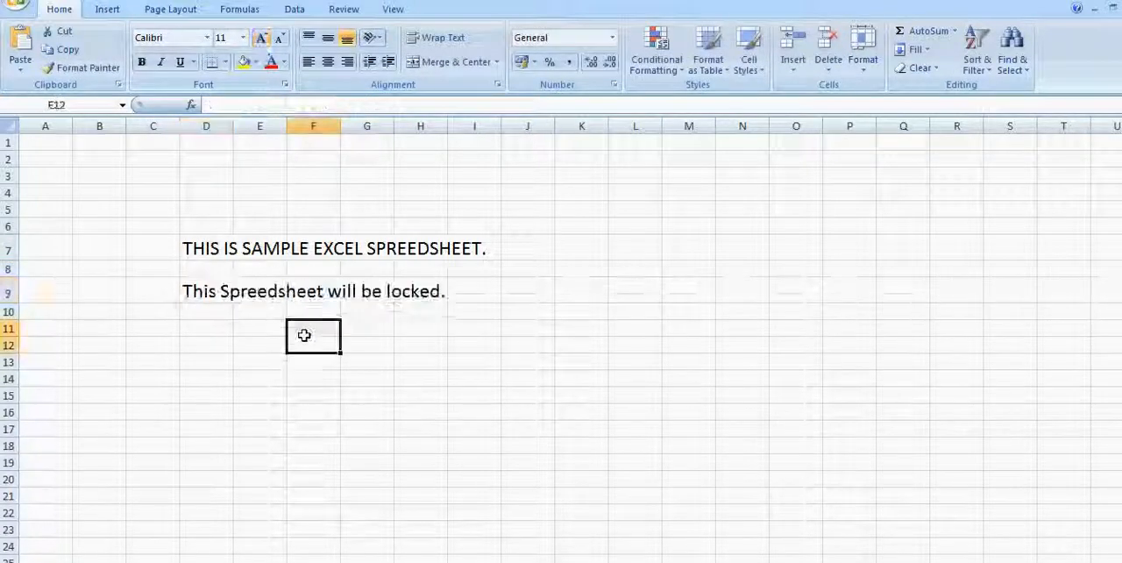
mouse_move(374, 404)
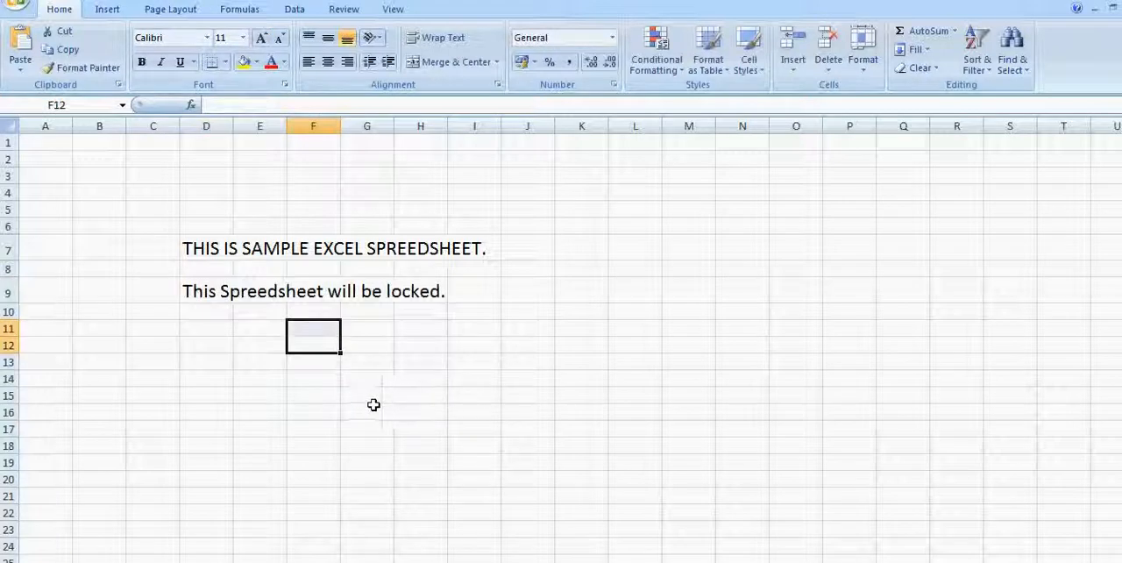
left_click(367, 411)
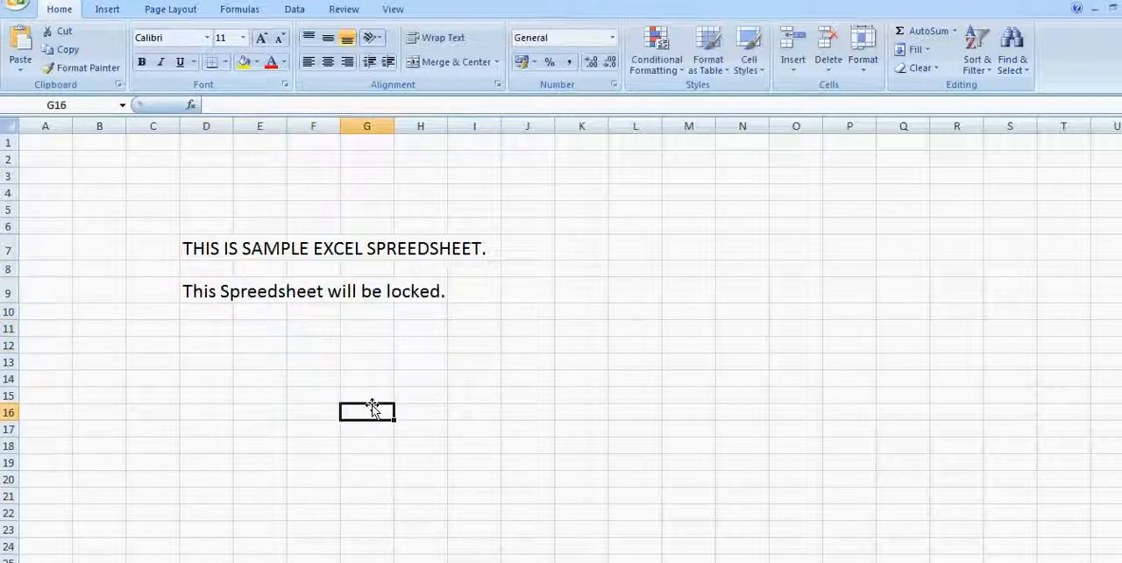
mouse_move(444, 411)
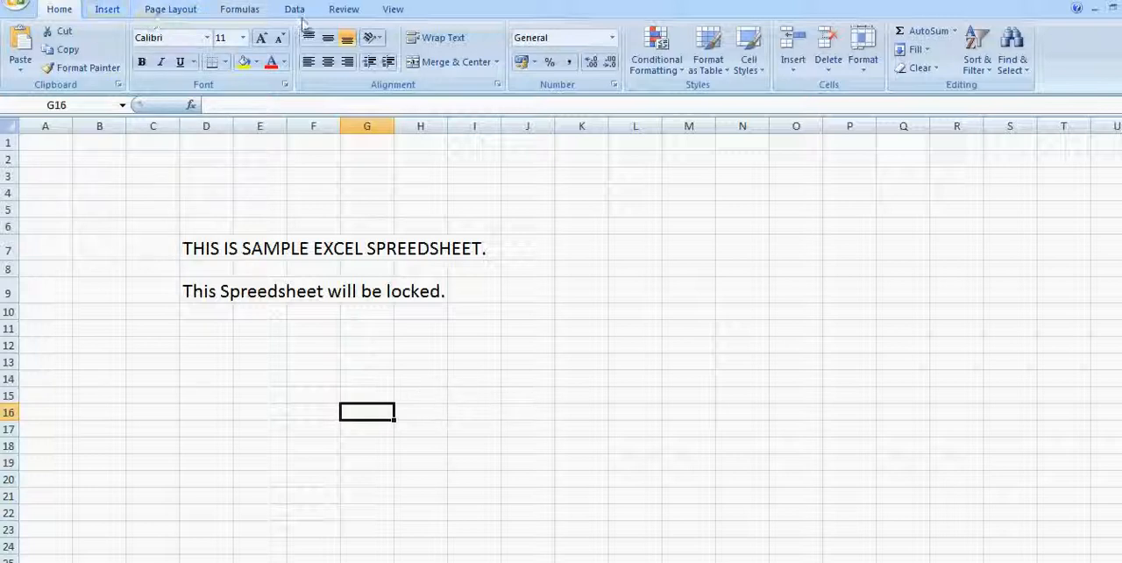
- Protect the sheet from the Review tab with a password, confirming it twice
left_click(342, 9)
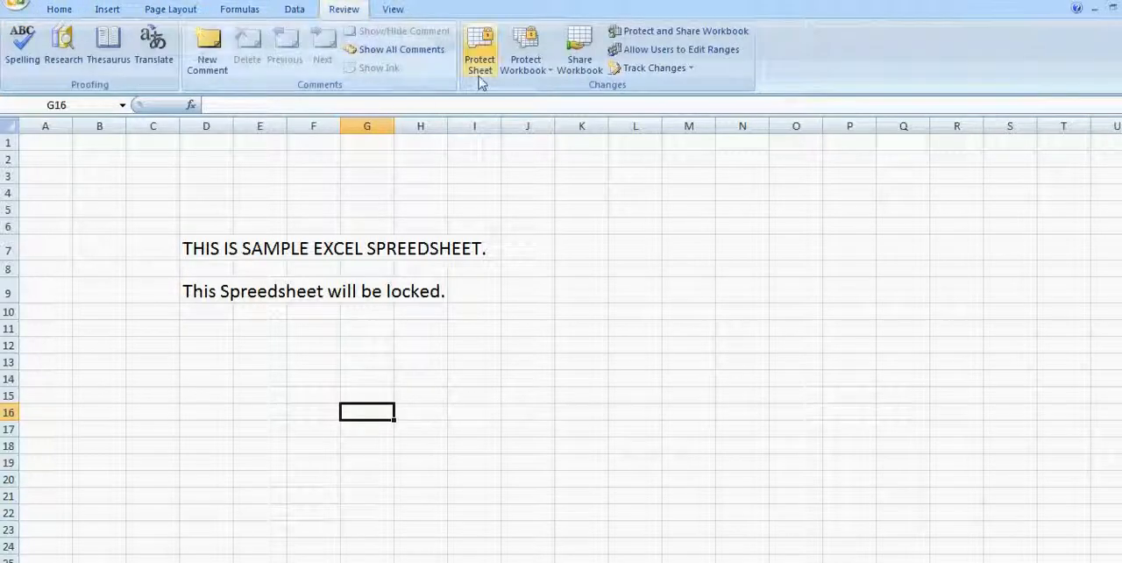
left_click(480, 48)
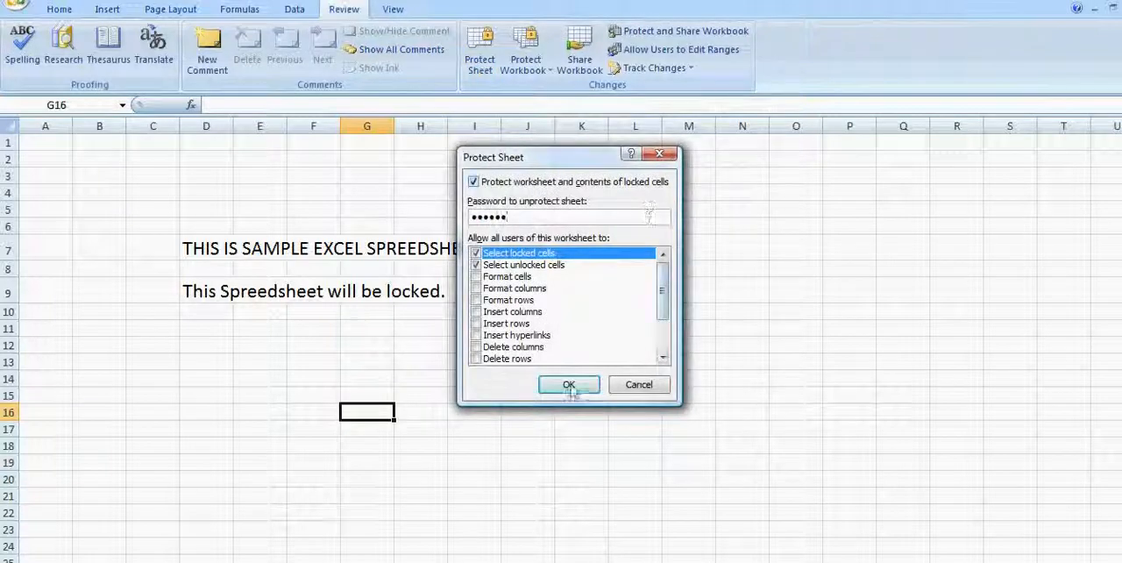
left_click(568, 384)
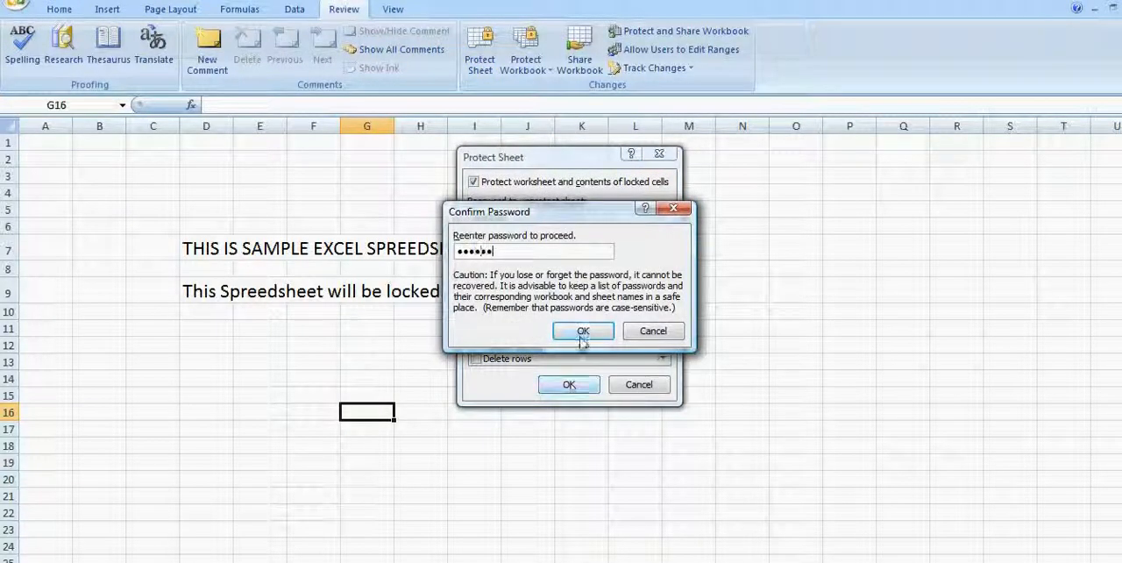
left_click(582, 331)
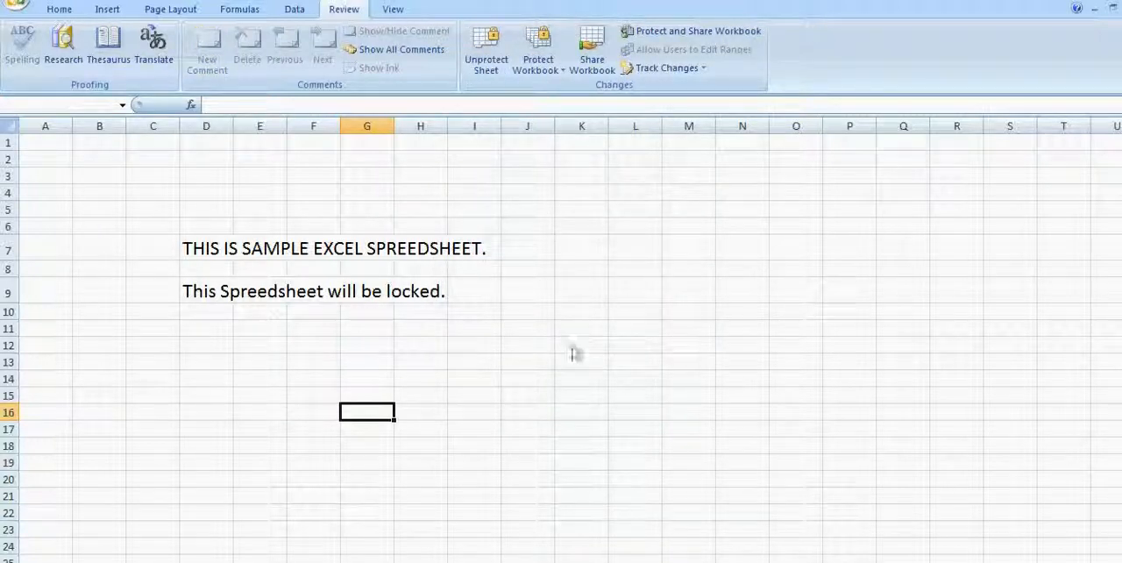
left_click(45, 345)
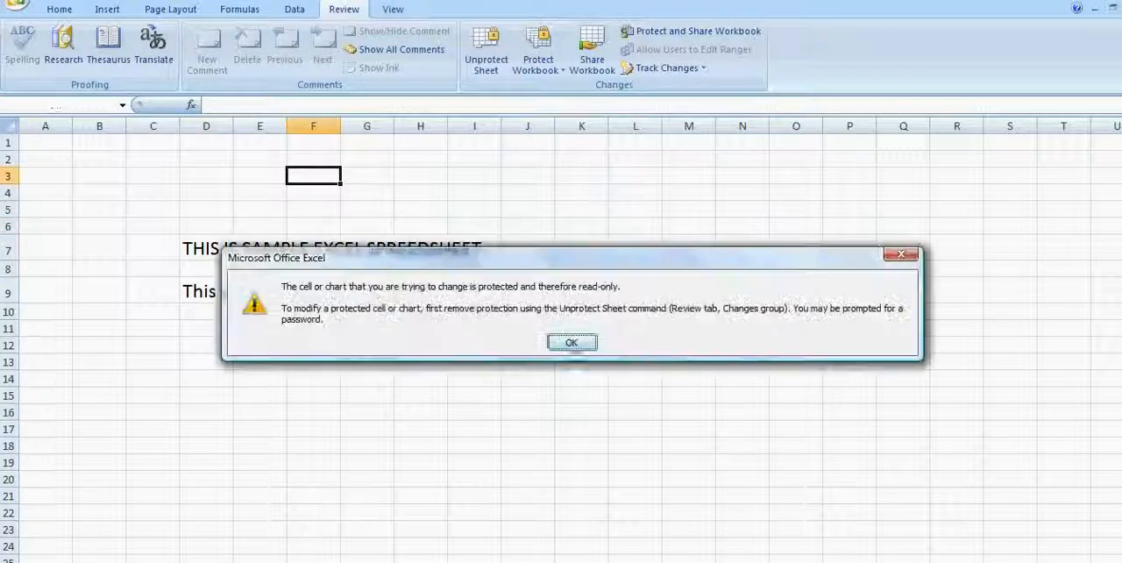
left_click(570, 342)
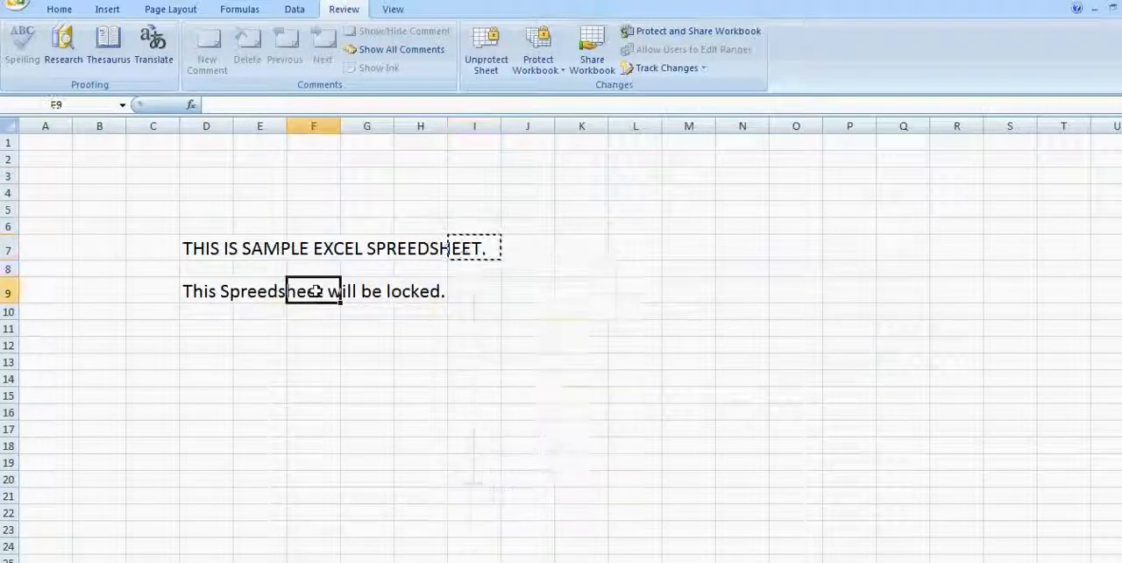
left_click(313, 248)
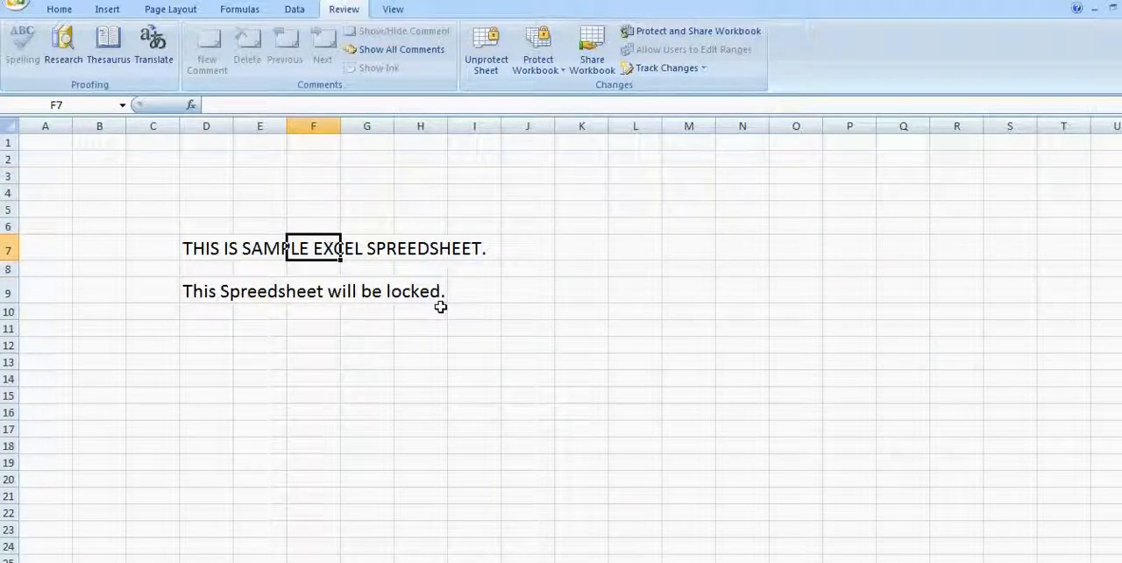
mouse_move(406, 346)
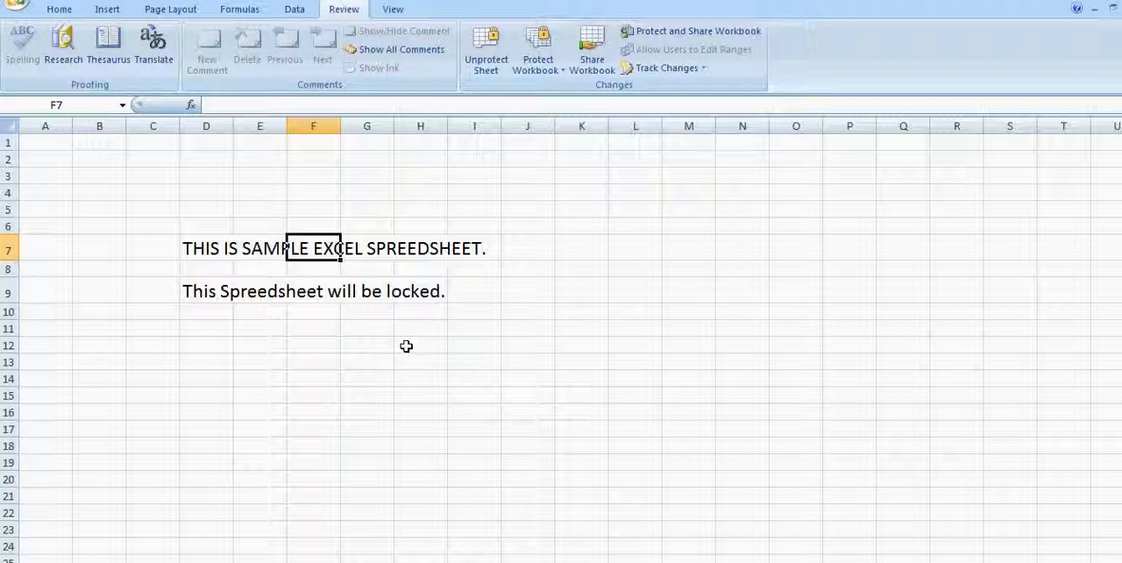